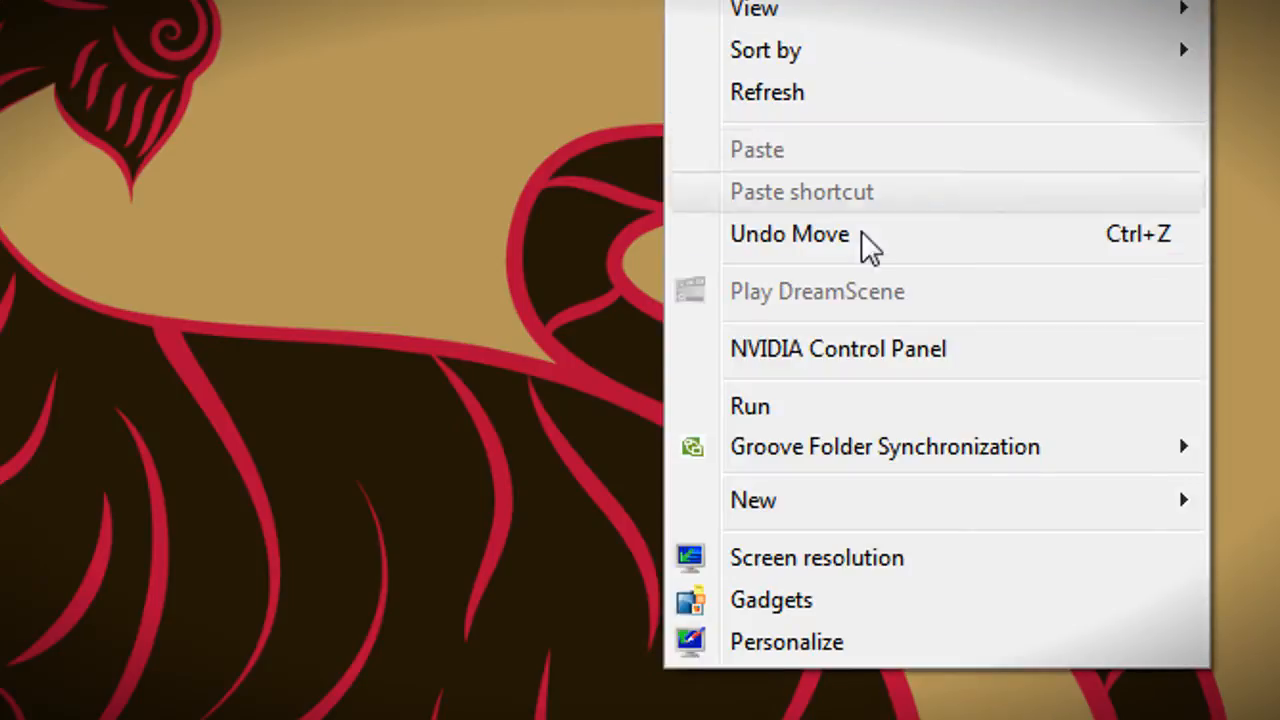
Open Personalization from the desktop's right-click menu.
click(786, 641)
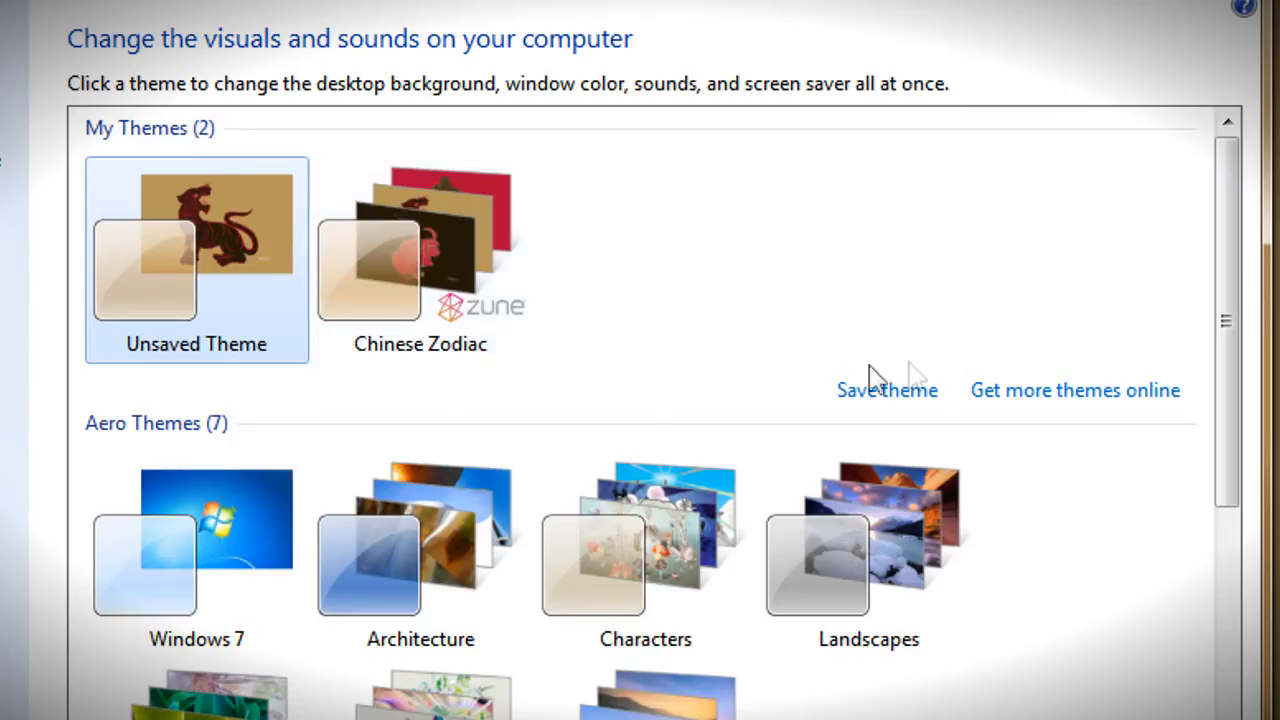
Follow 'Get more themes online' and scroll through the Personalization Gallery.
click(1074, 390)
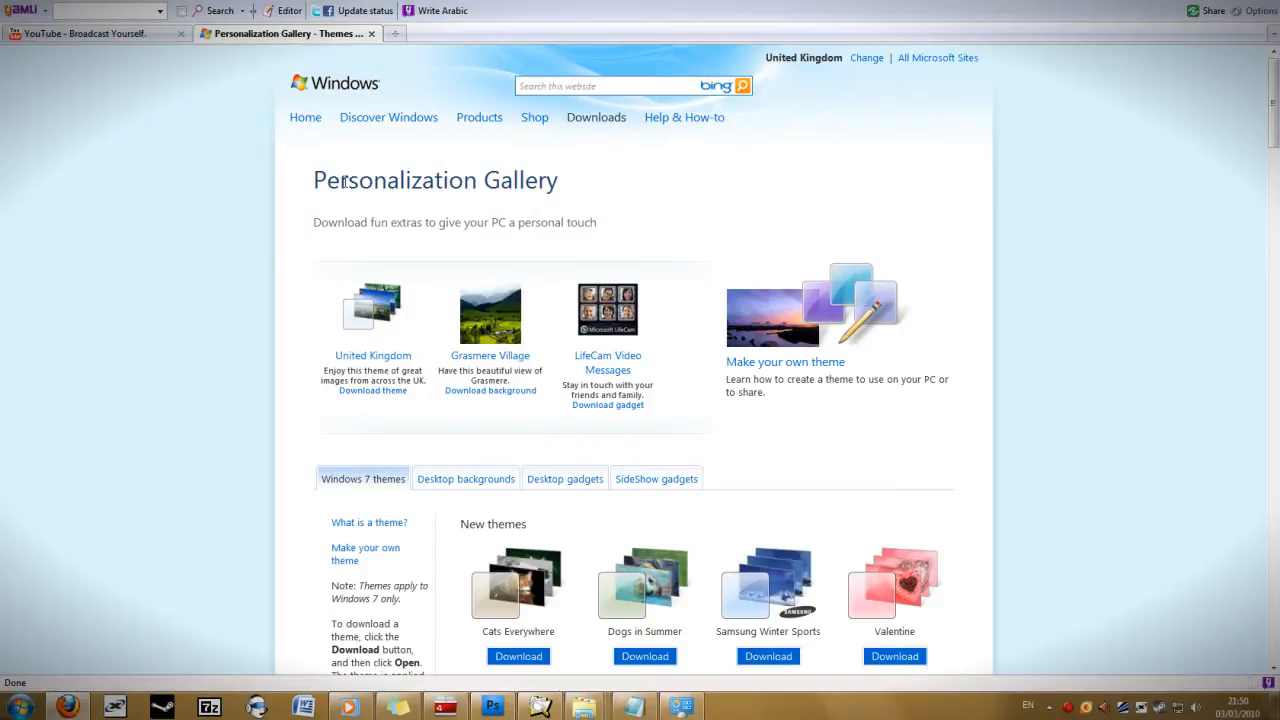
scroll(down, 3)
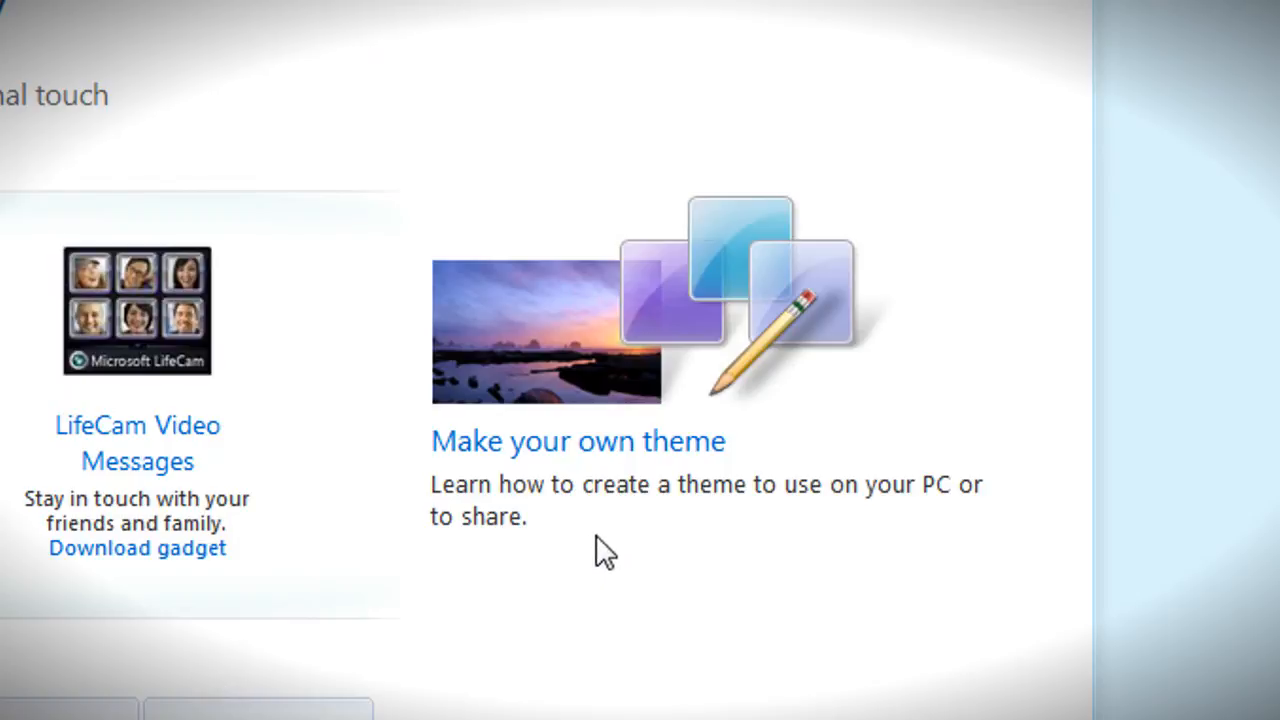
mouse_move(890, 205)
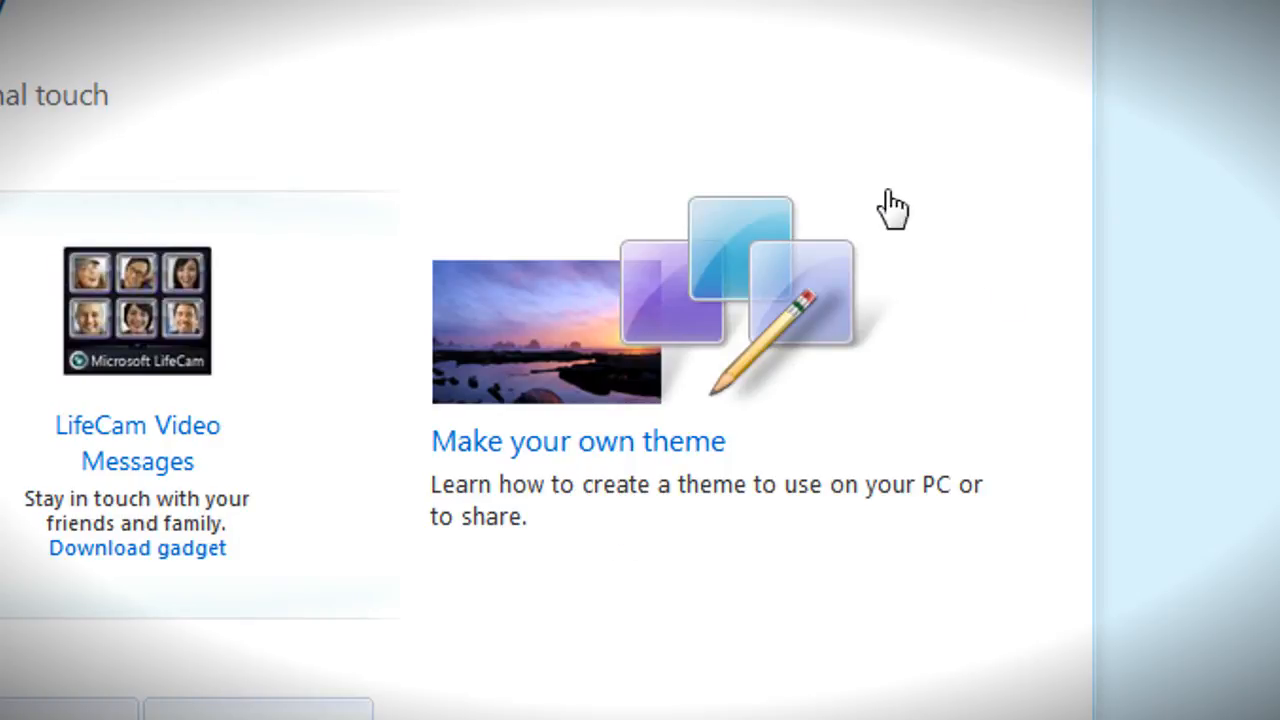
mouse_move(695, 630)
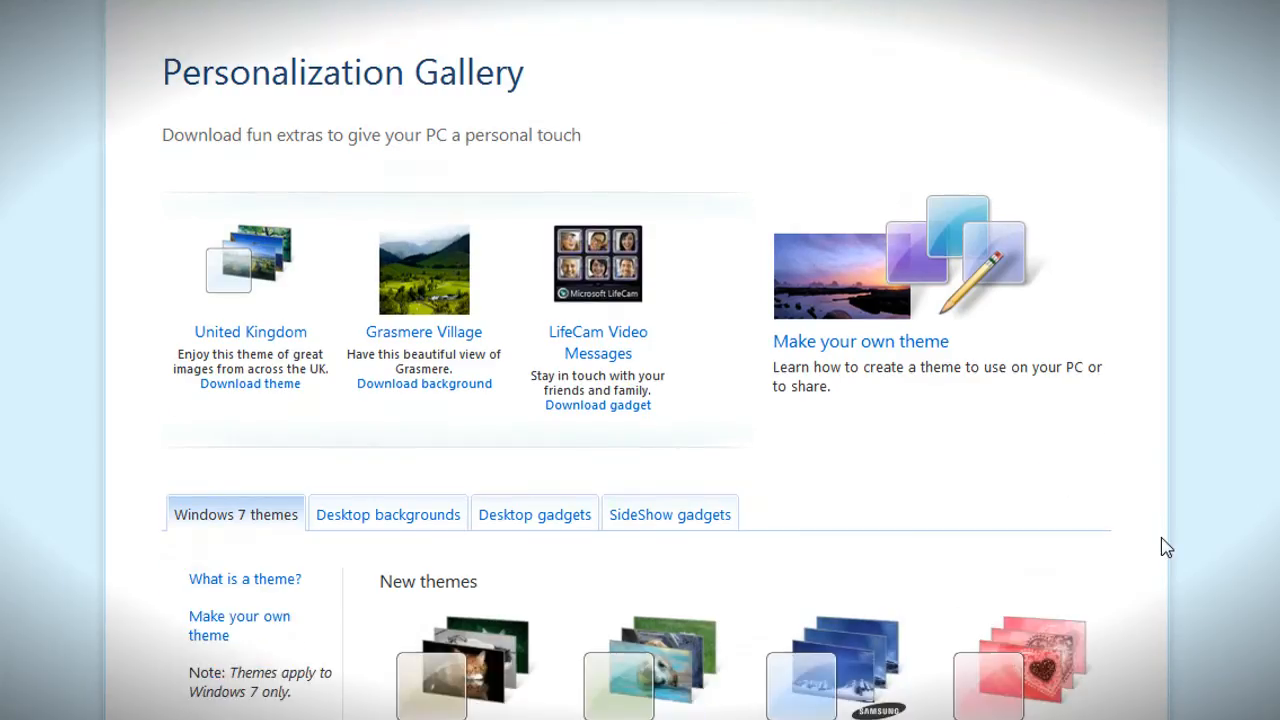
Download the Infiniti theme from Featured themes and open it with themepackfile.
scroll(down, 3)
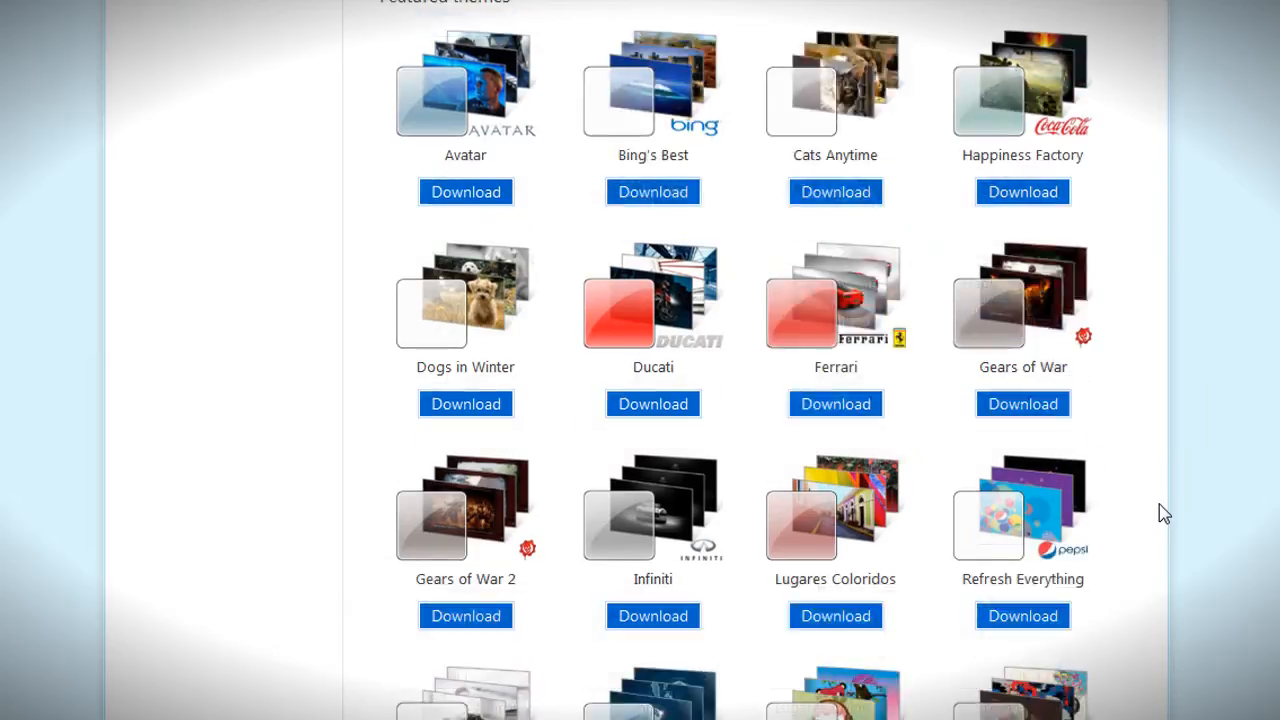
scroll(down, 3)
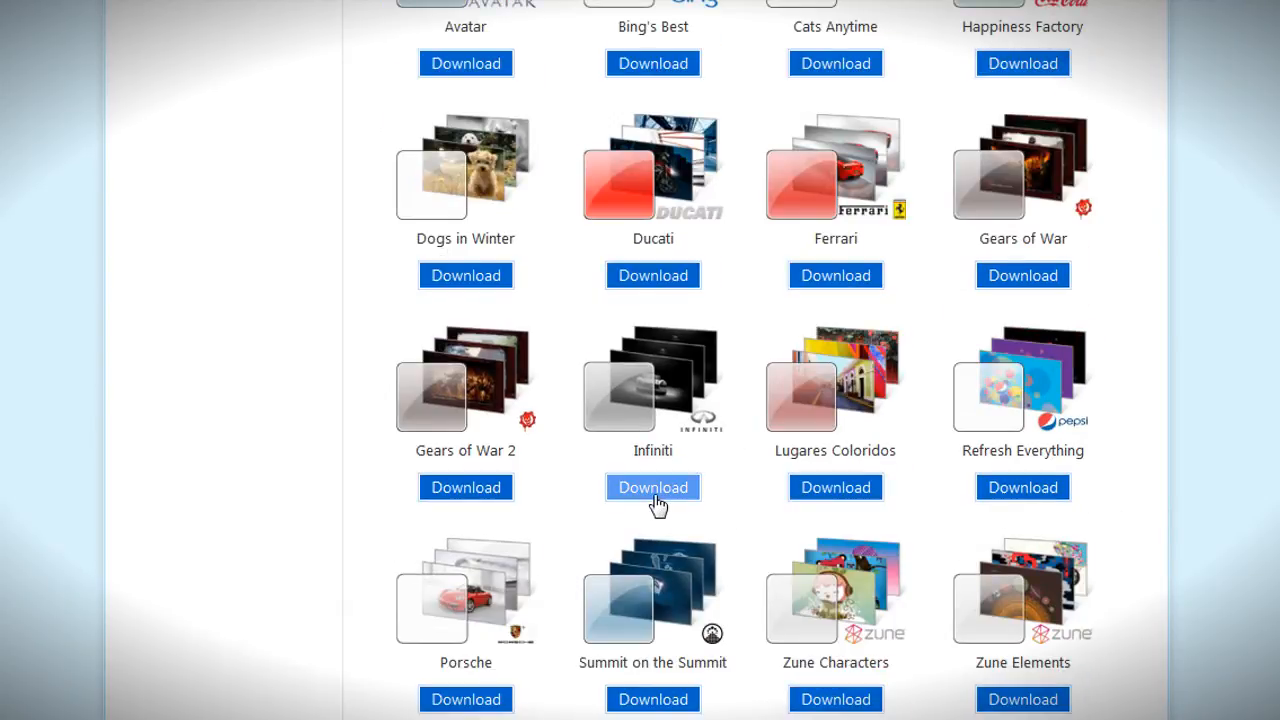
click(652, 487)
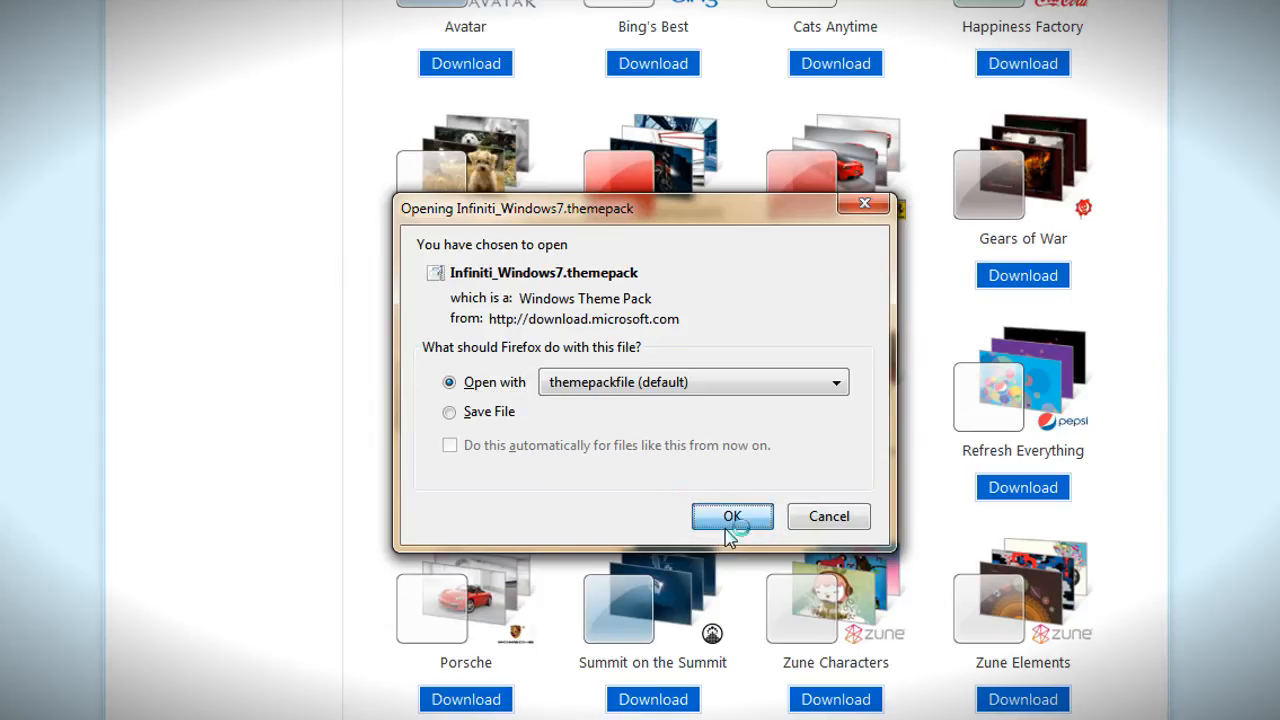
click(732, 516)
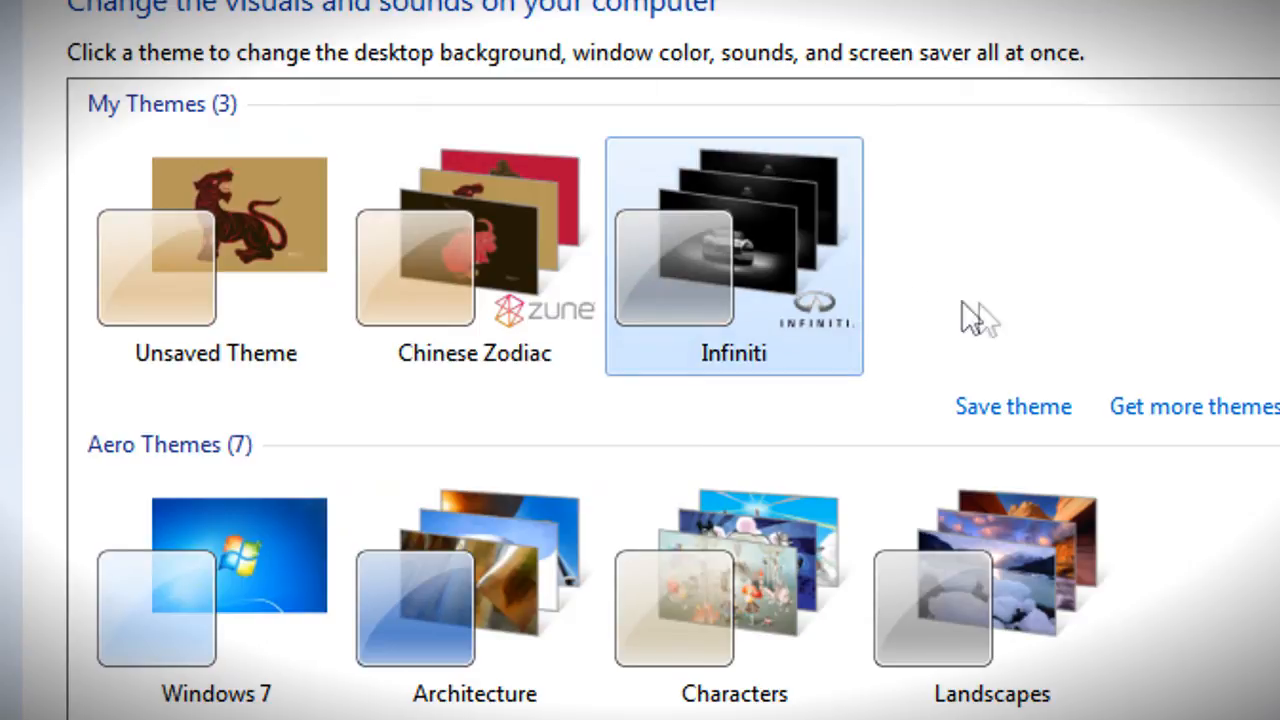
mouse_move(805, 300)
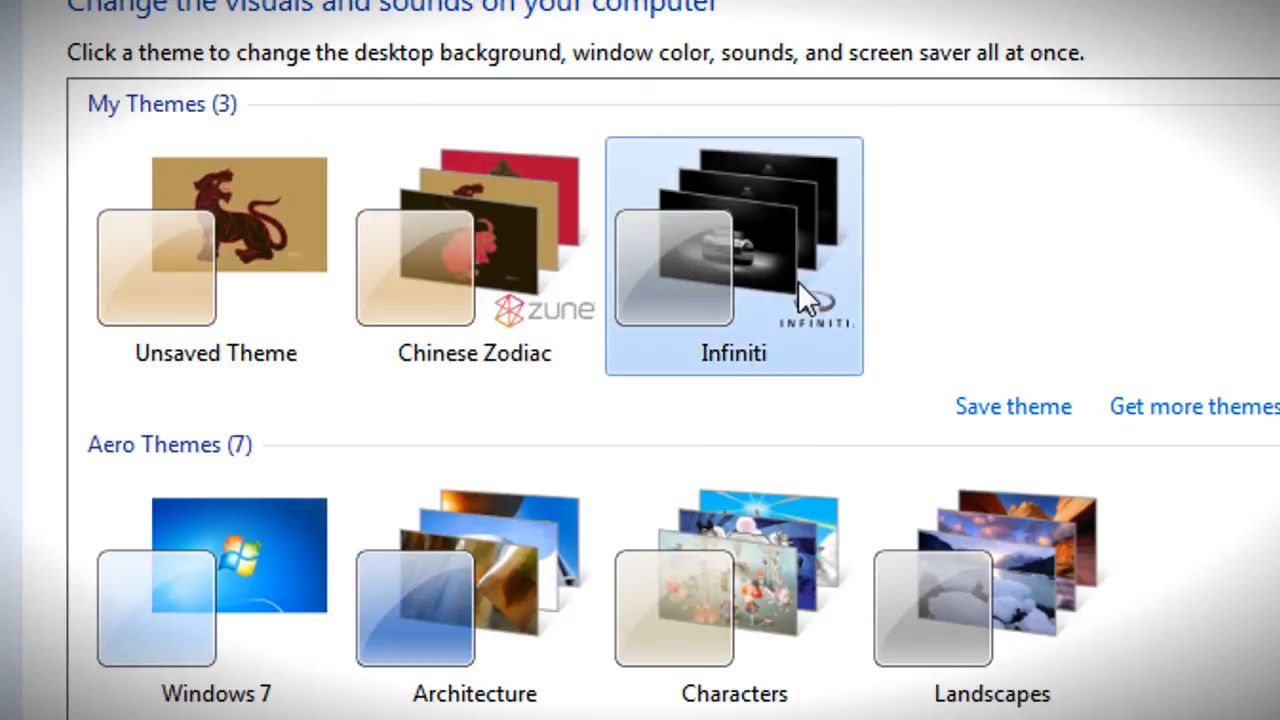
mouse_move(920, 330)
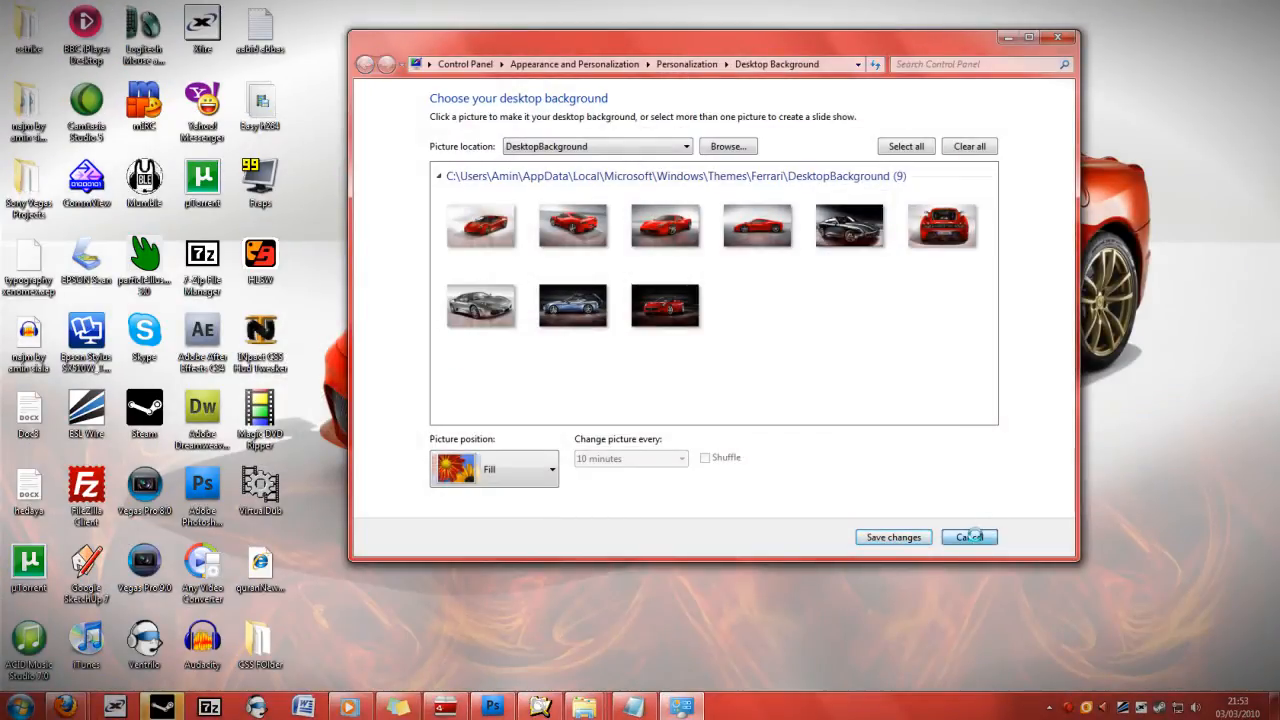
Cancel the Desktop Background window, keeping the Ferrari theme selected.
click(968, 537)
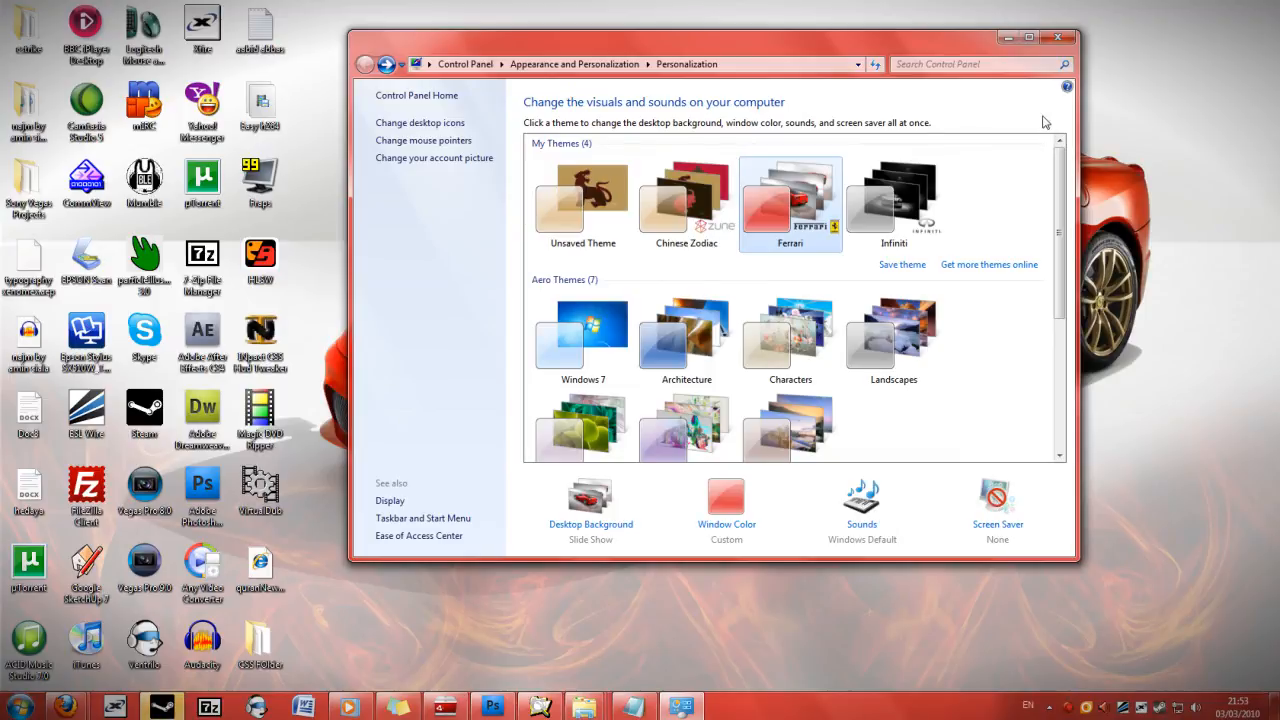